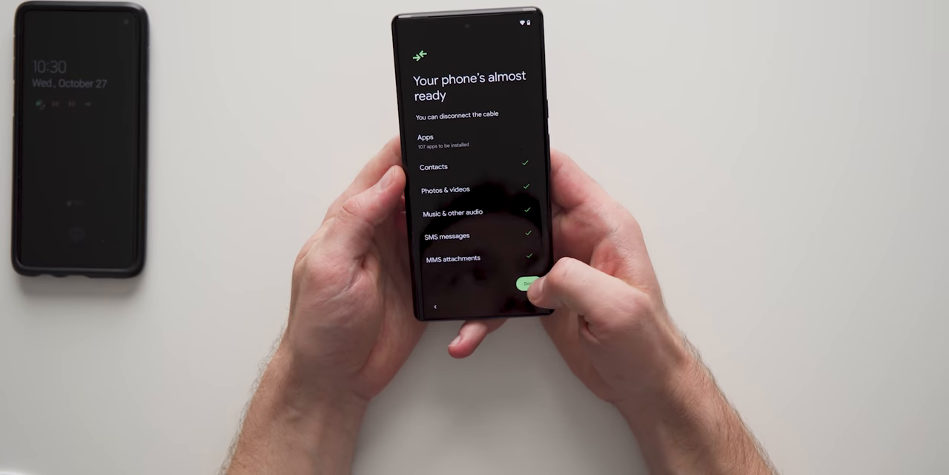
Step: Confirm Done on 'Your phone's almost ready' so the Pixel shows 'Getting your phone ready'
{"action": "left_click", "coordinate": [525, 284]}
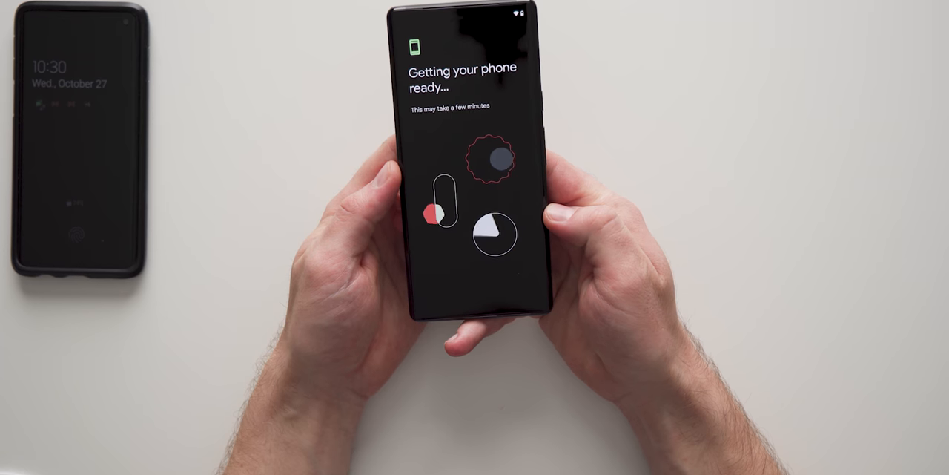